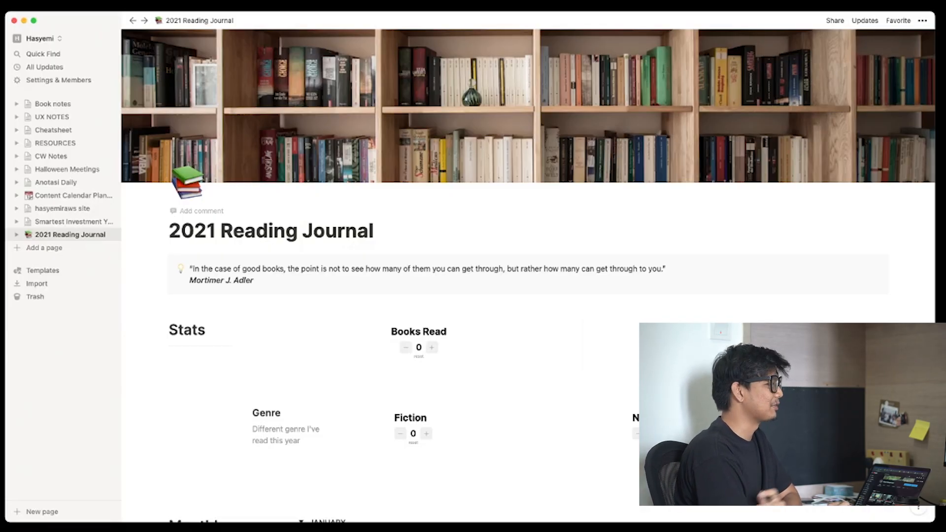
- Scroll to the Reading List and cycle its views through board and table back to timeline
scroll("down", 3)
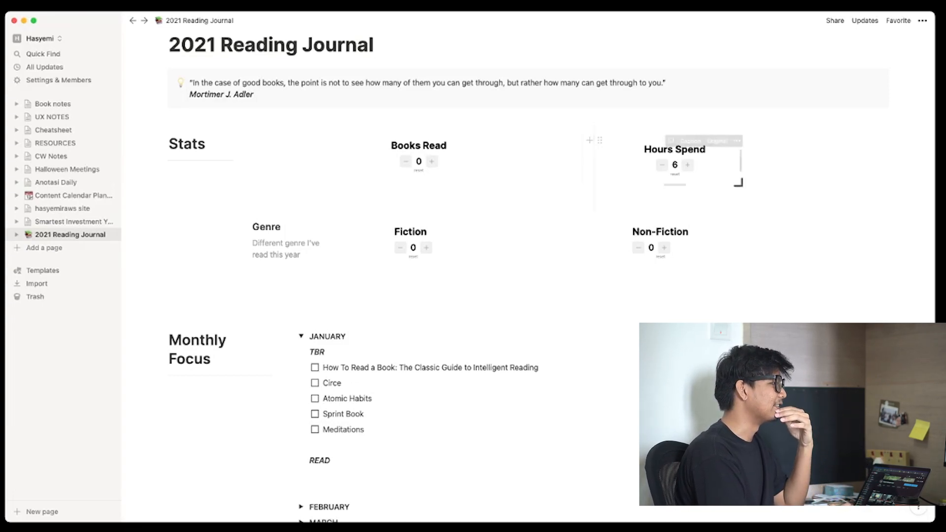
scroll("down", 3)
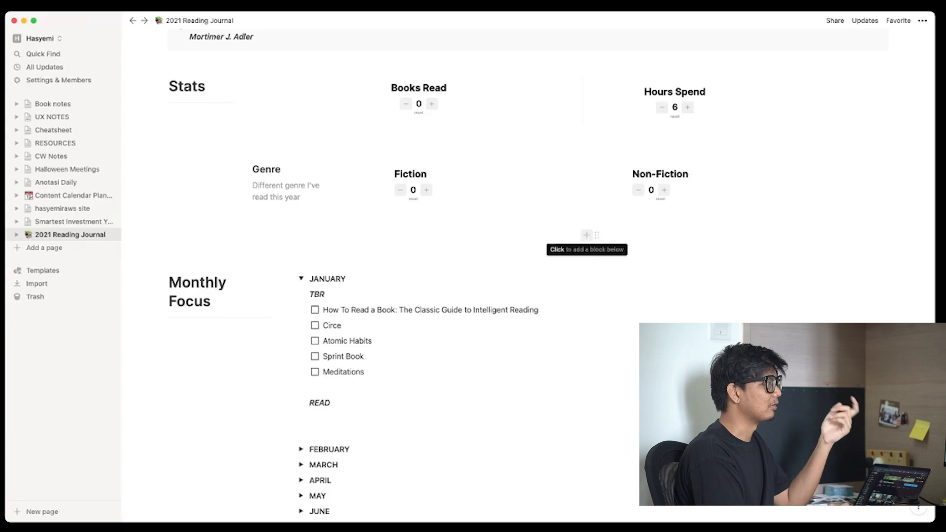
scroll("down", 3)
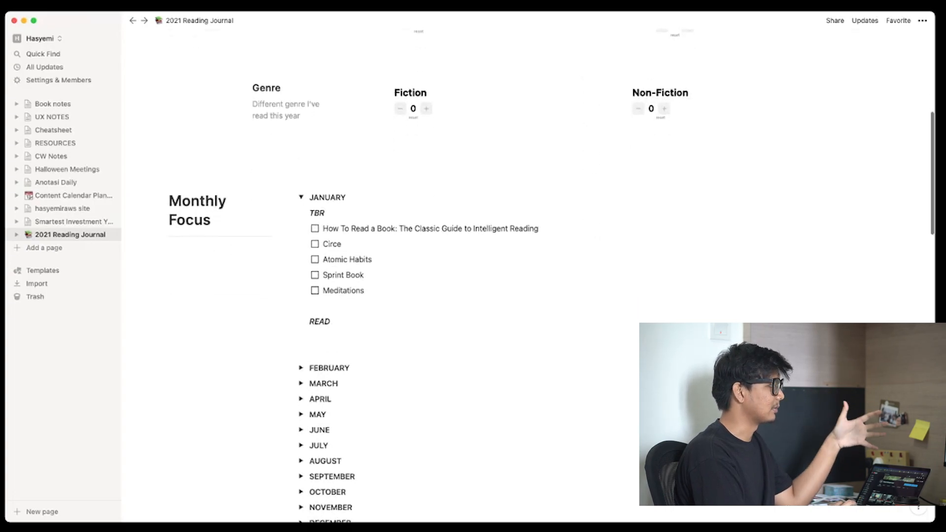
scroll("down", 3)
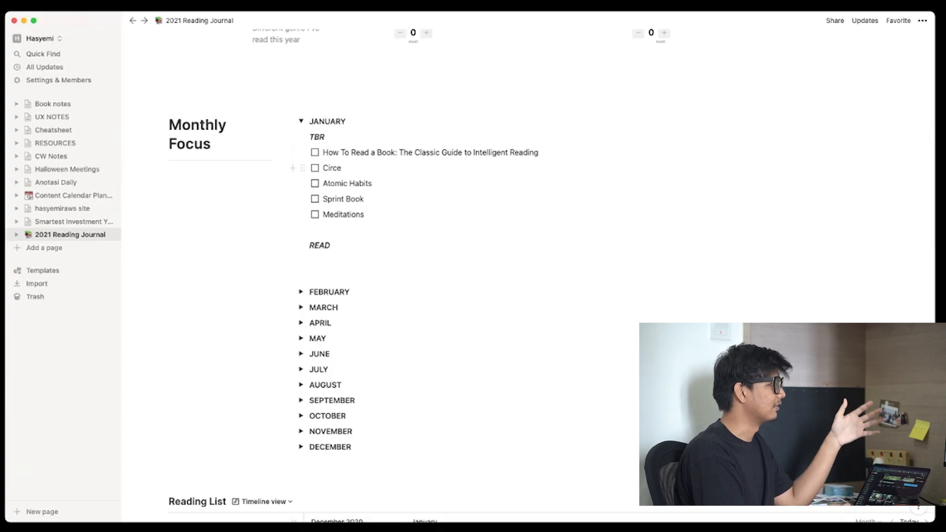
scroll("down", 3)
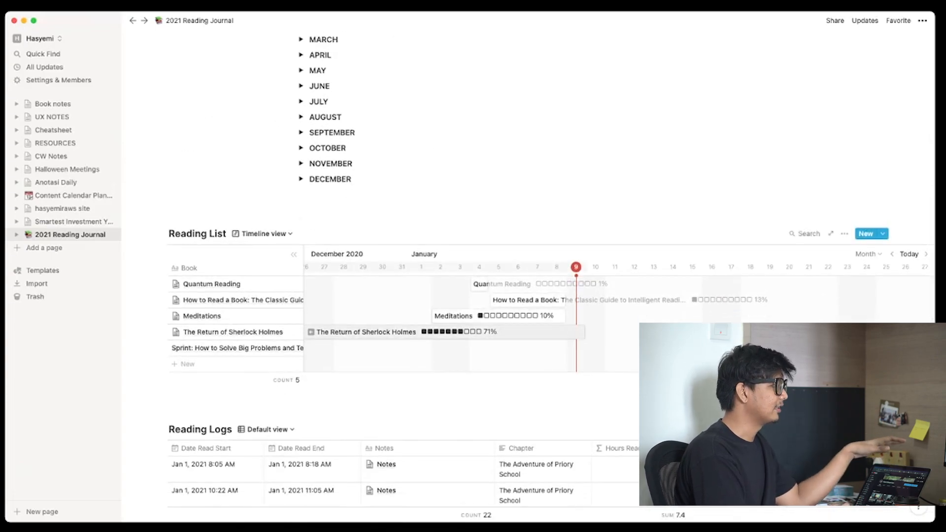
scroll("down", 3)
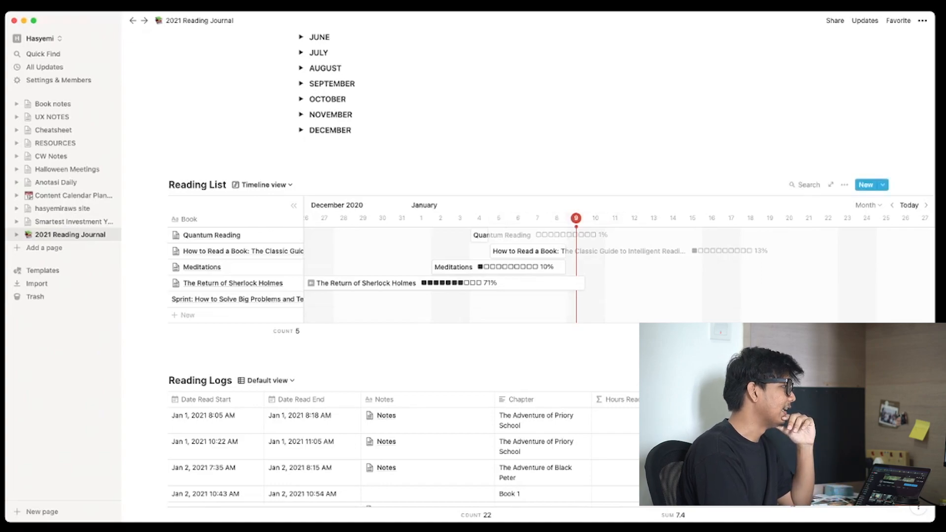
left_click(262, 184)
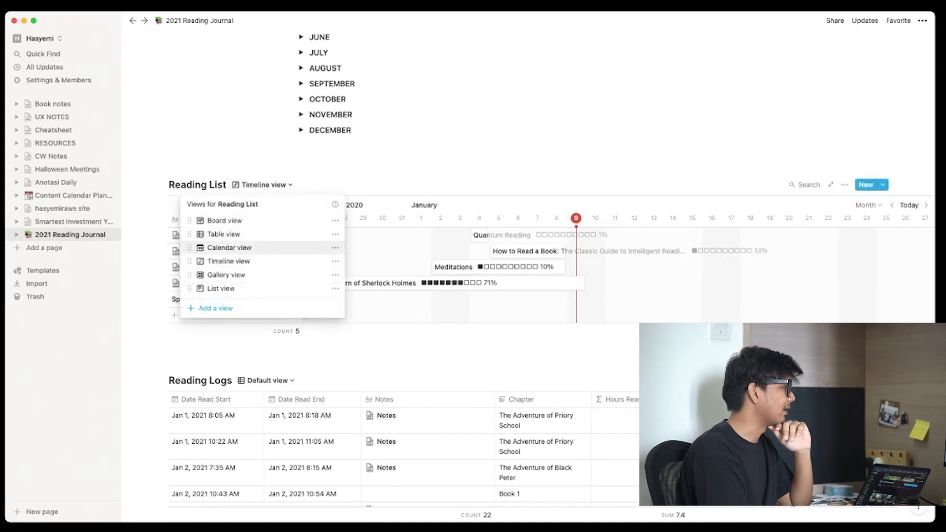
left_click(223, 220)
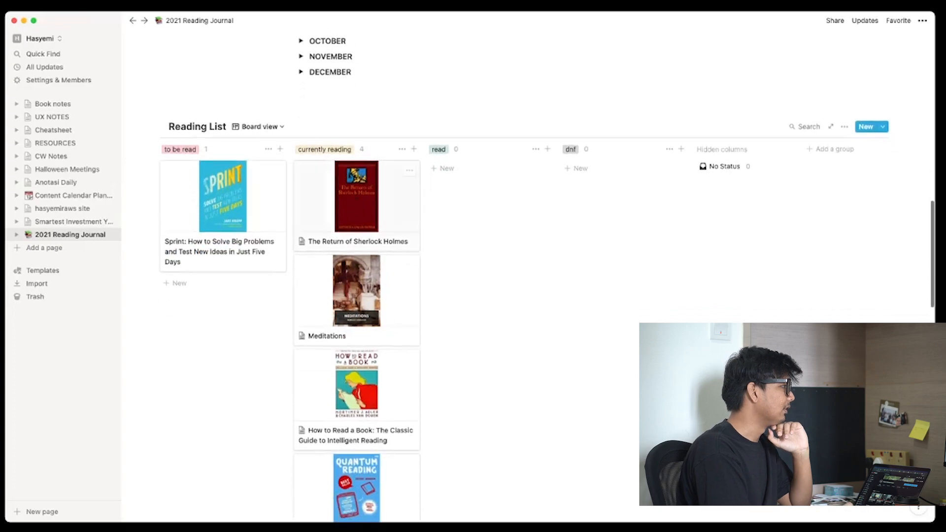
left_click(259, 126)
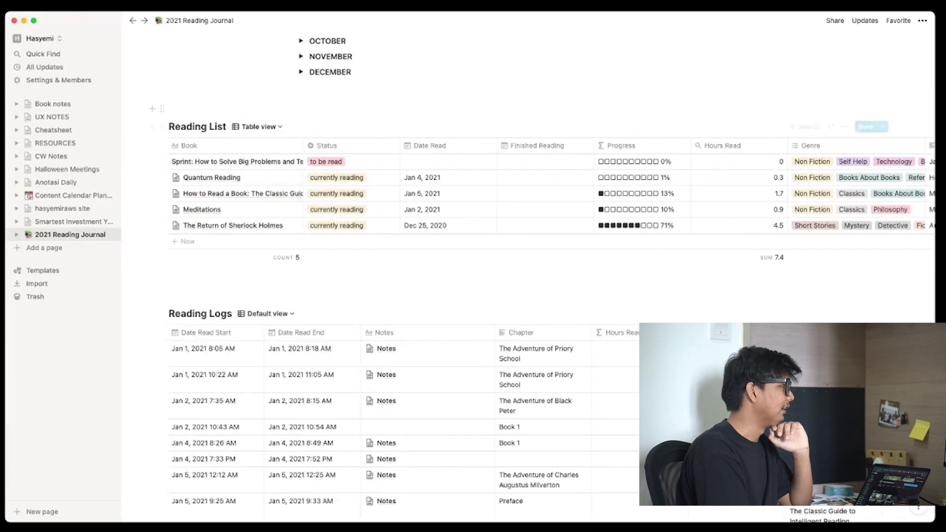
left_click(256, 127)
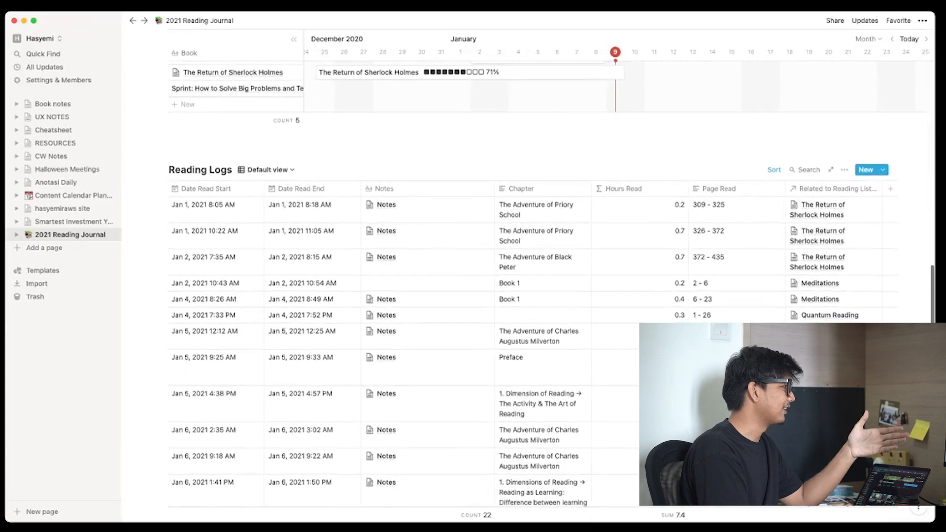
- Scroll to Reading Logs and open the notes of the Jan 1, 2021 Priory School session
scroll("down", 3)
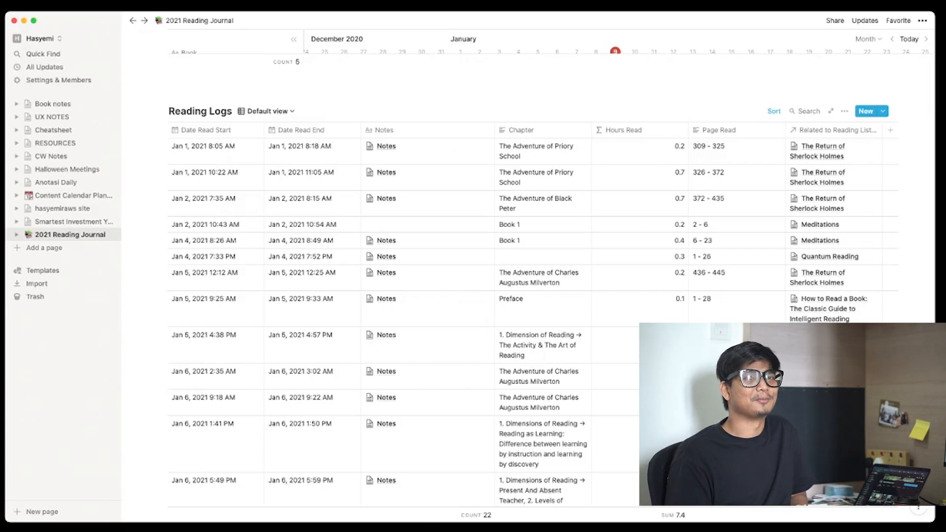
scroll("down", 3)
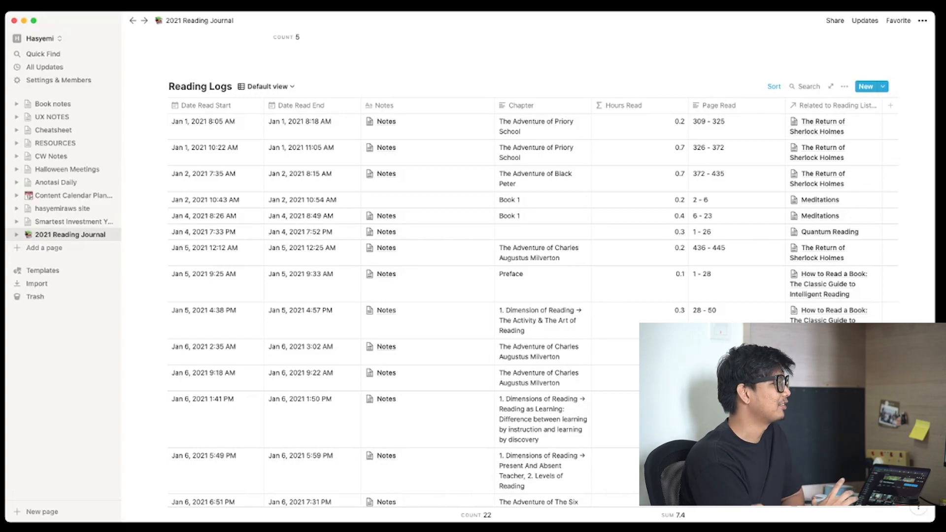
scroll("down", 3)
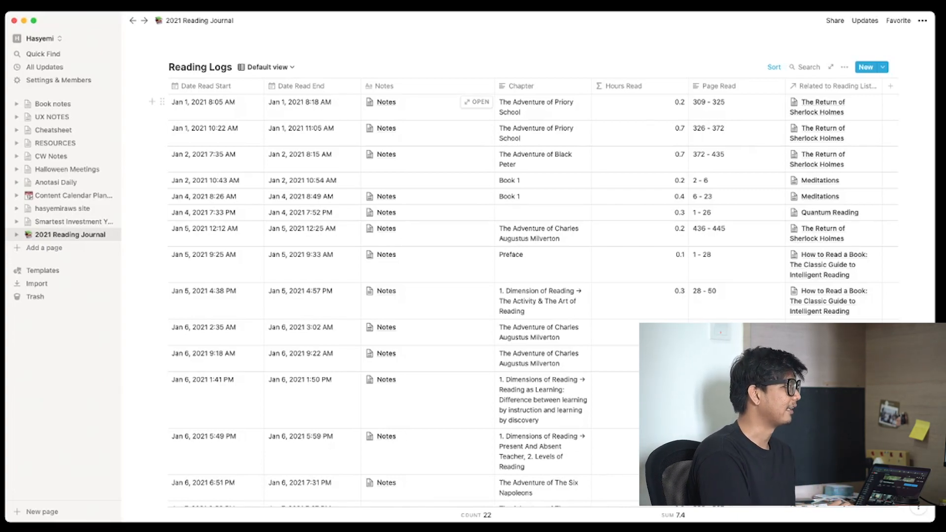
left_click(476, 102)
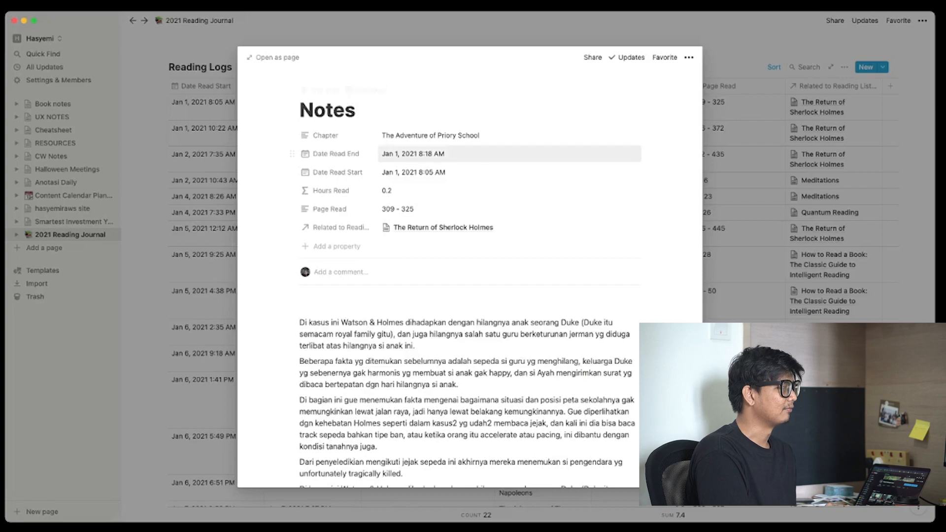
- Close the session notes preview and scroll the Reading Logs table
scroll("down", 3)
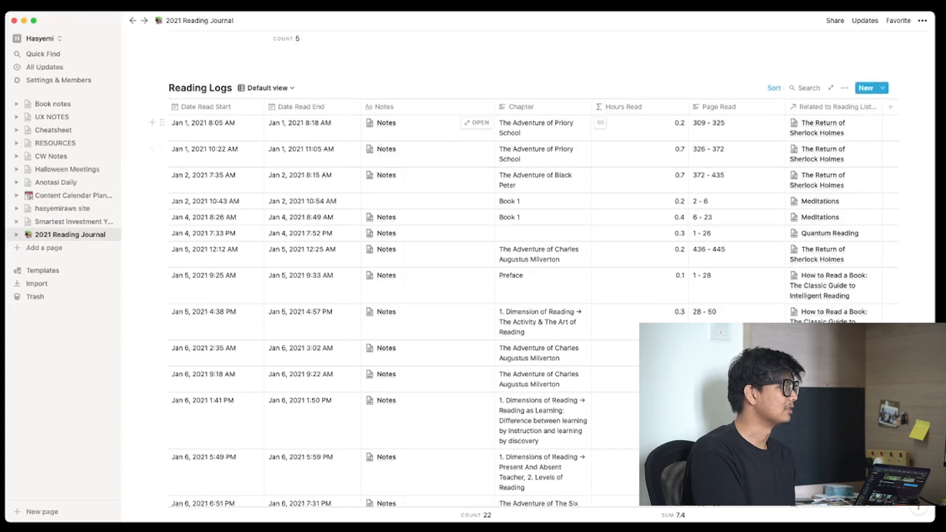
scroll("down", 3)
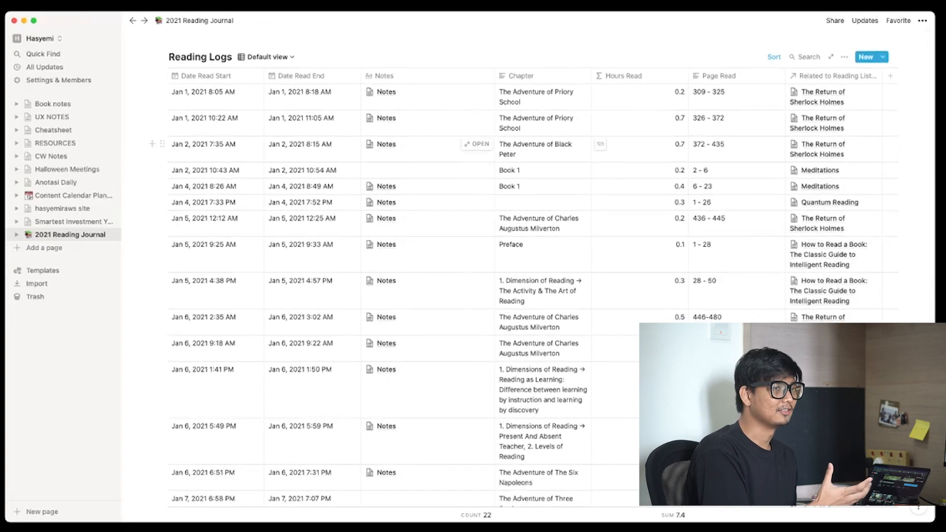